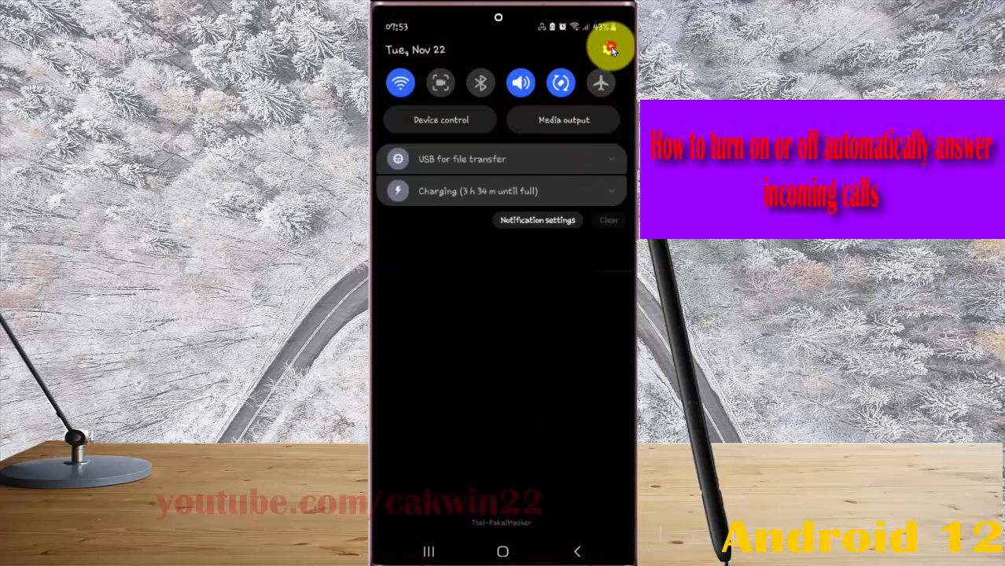
Launch Settings from the quick panel and scroll the category list down toward Accessibility
{"action": "left_click", "coordinate": [610, 48]}
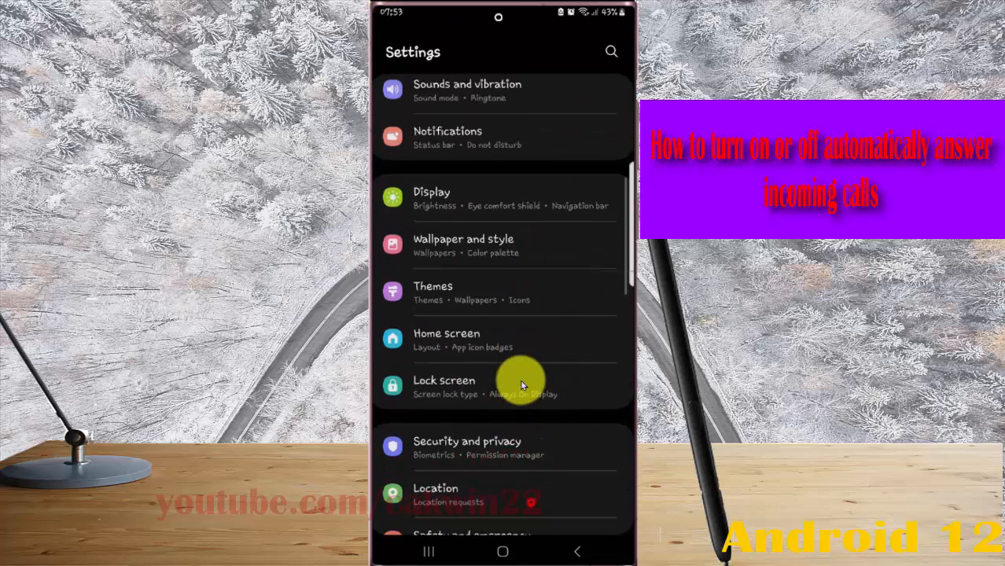
{"action": "scroll", "scroll_direction": "down", "scroll_amount": 3}
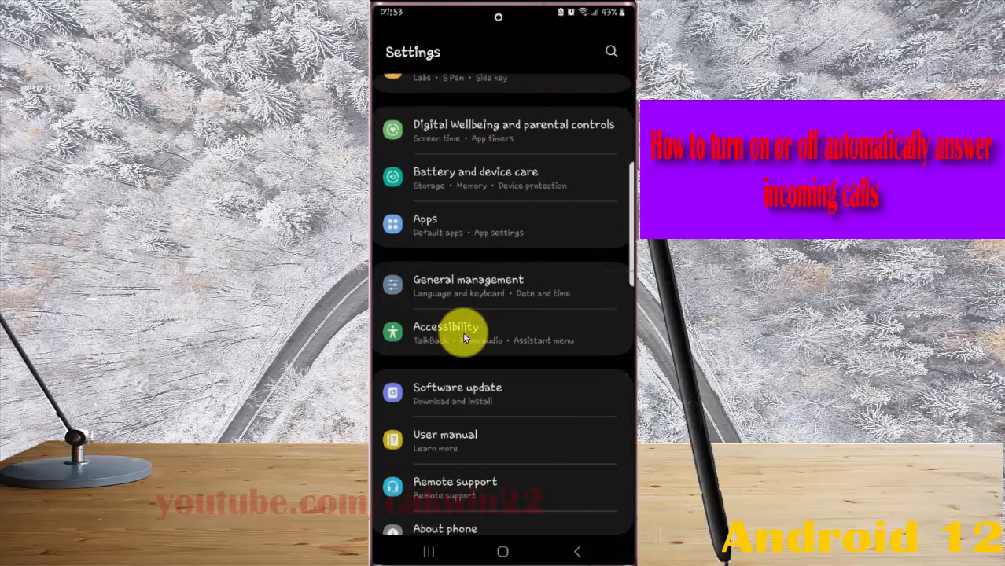
Go into Accessibility, then into Interaction and dexterity
{"action": "left_click", "coordinate": [445, 330]}
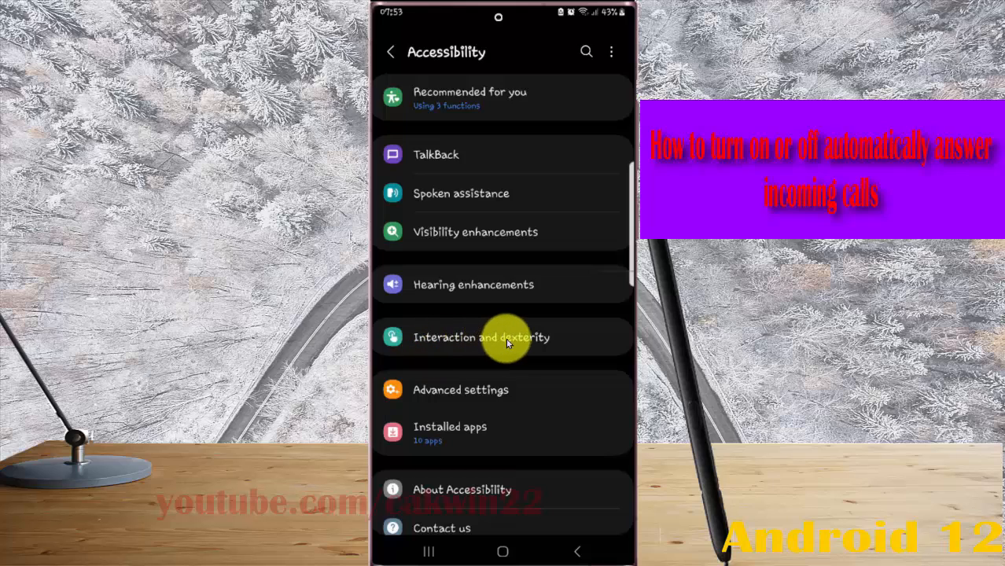
{"action": "left_click", "coordinate": [481, 337]}
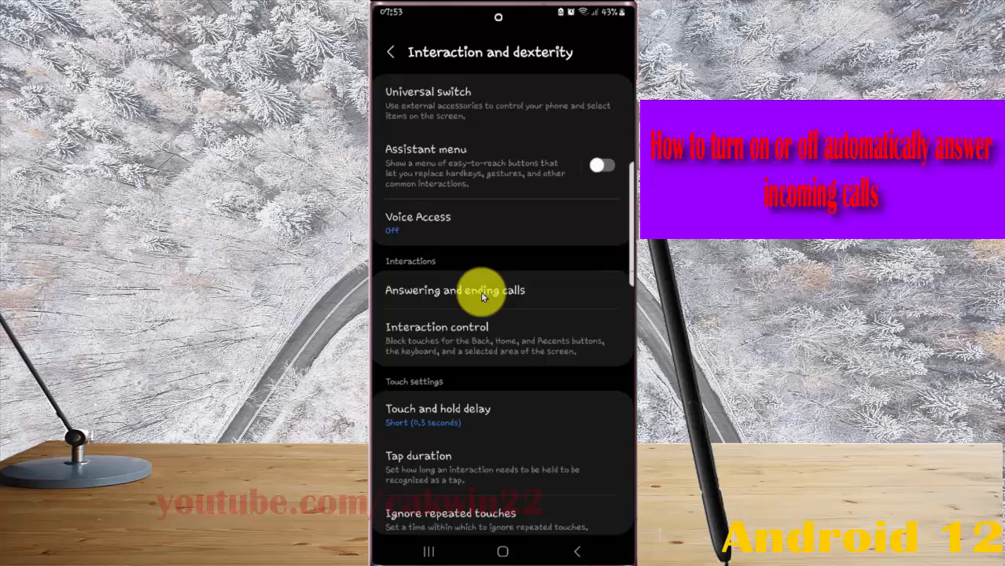
On Answering and ending calls, toggle Answer automatically repeatedly, leaving it switched off
{"action": "left_click", "coordinate": [454, 289]}
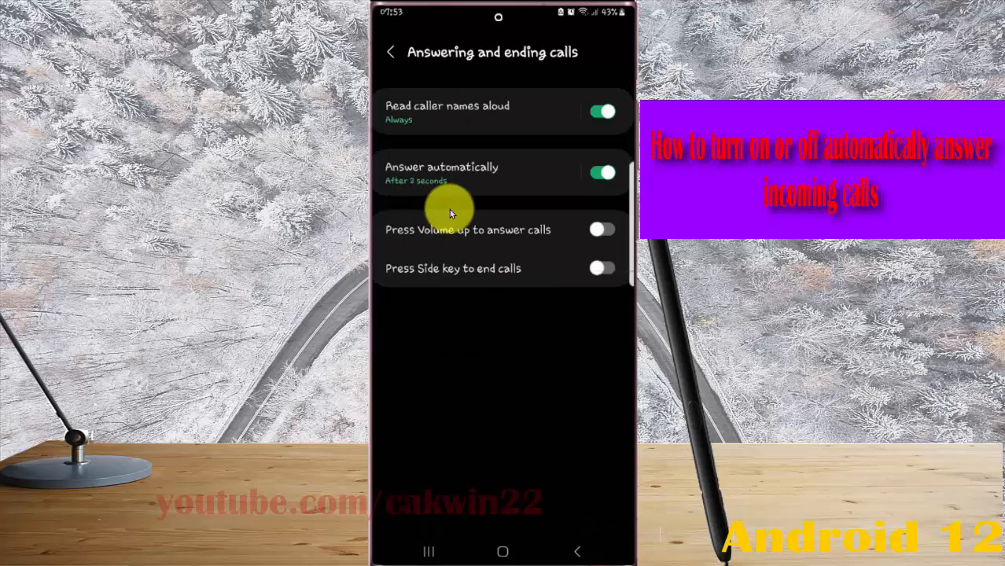
{"action": "mouse_move", "coordinate": [439, 176]}
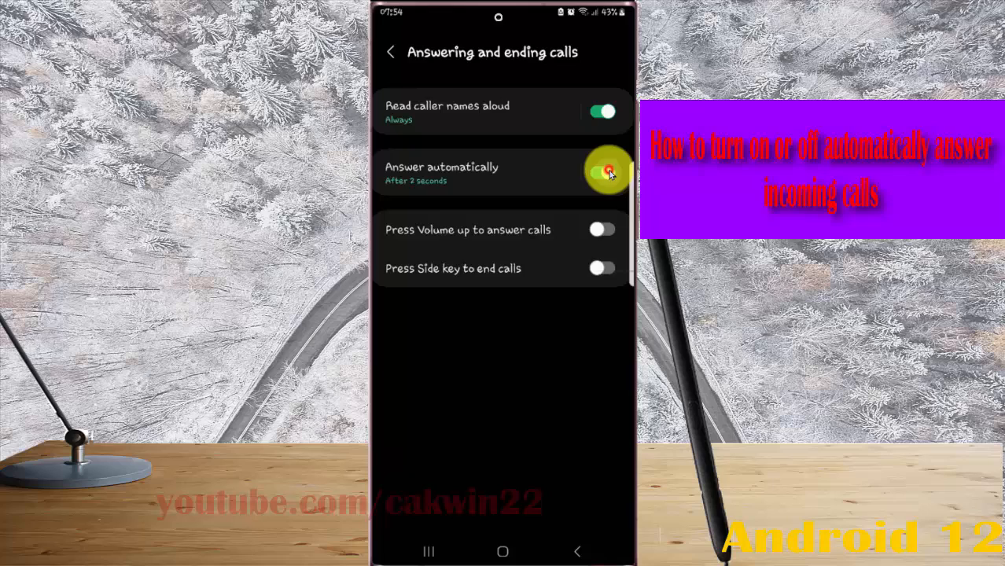
{"action": "left_click", "coordinate": [604, 172]}
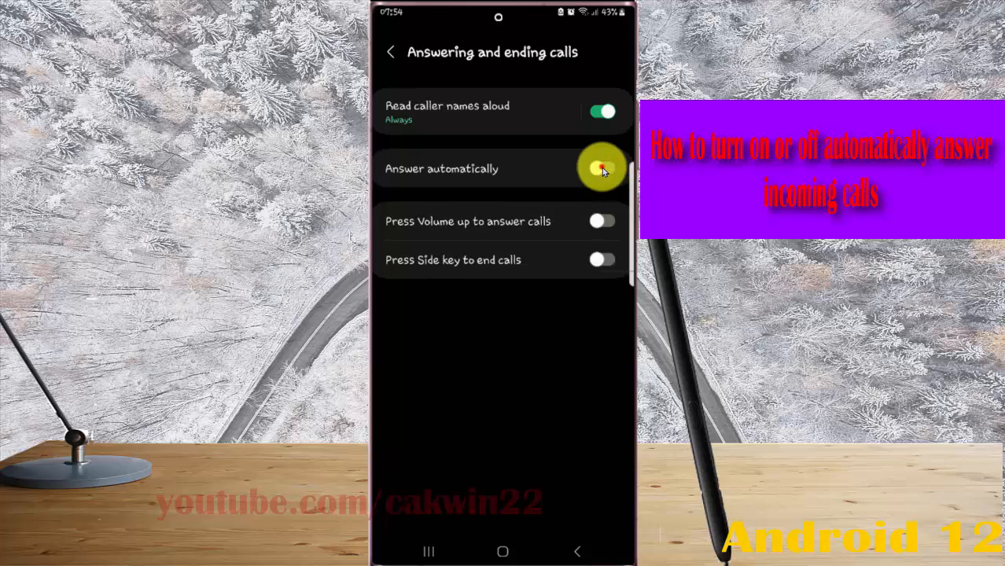
{"action": "left_click", "coordinate": [601, 169]}
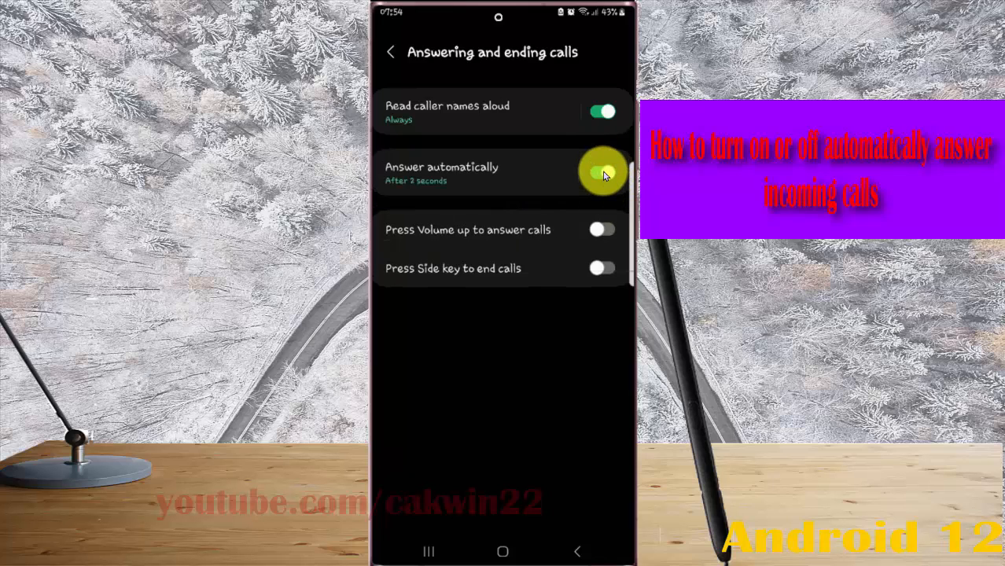
{"action": "left_click", "coordinate": [601, 172]}
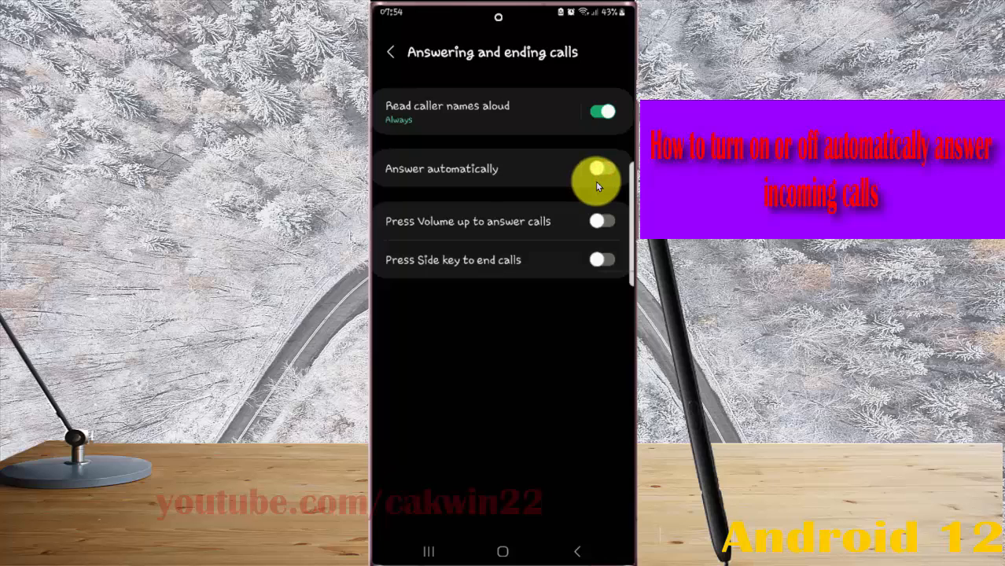
{"action": "left_click", "coordinate": [601, 168]}
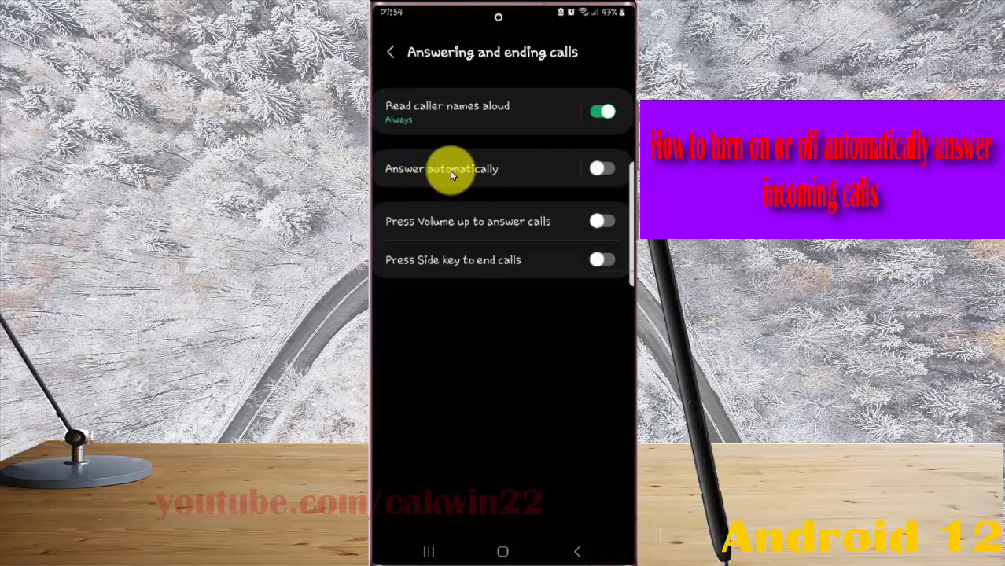
On the Answer automatically page, toggle the switch until it stays On with After 2 seconds
{"action": "left_click", "coordinate": [440, 168]}
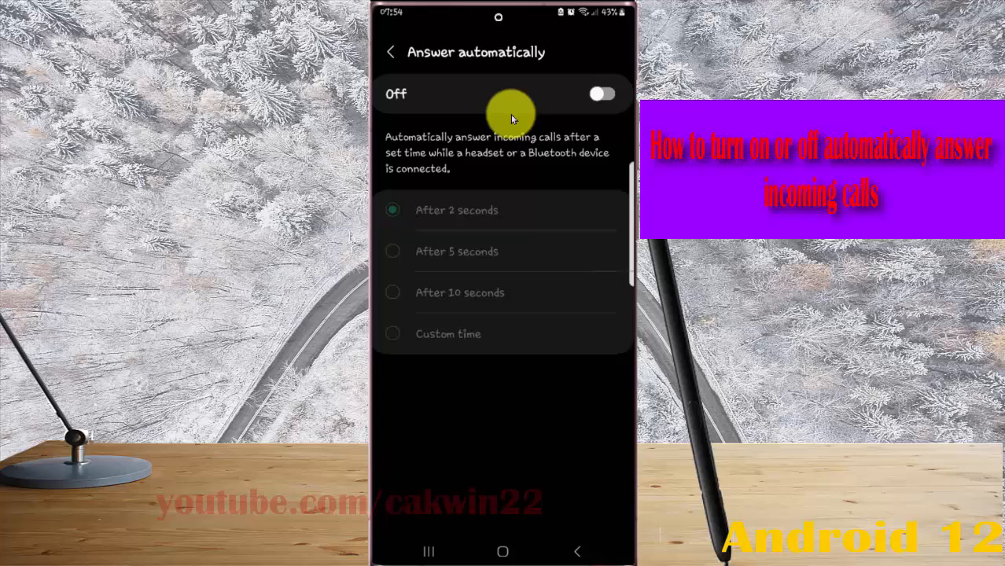
{"action": "left_click", "coordinate": [602, 95]}
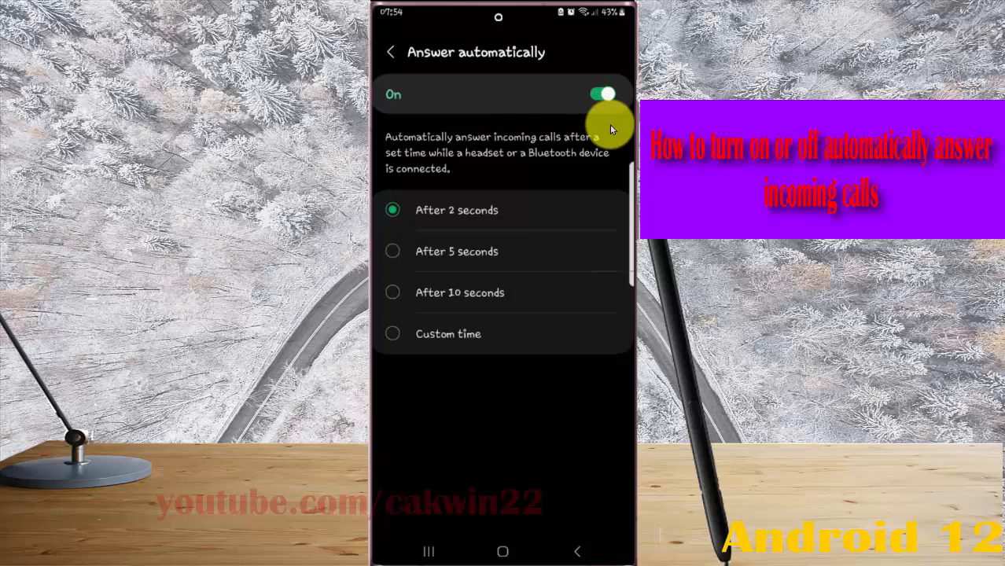
{"action": "left_click", "coordinate": [600, 94]}
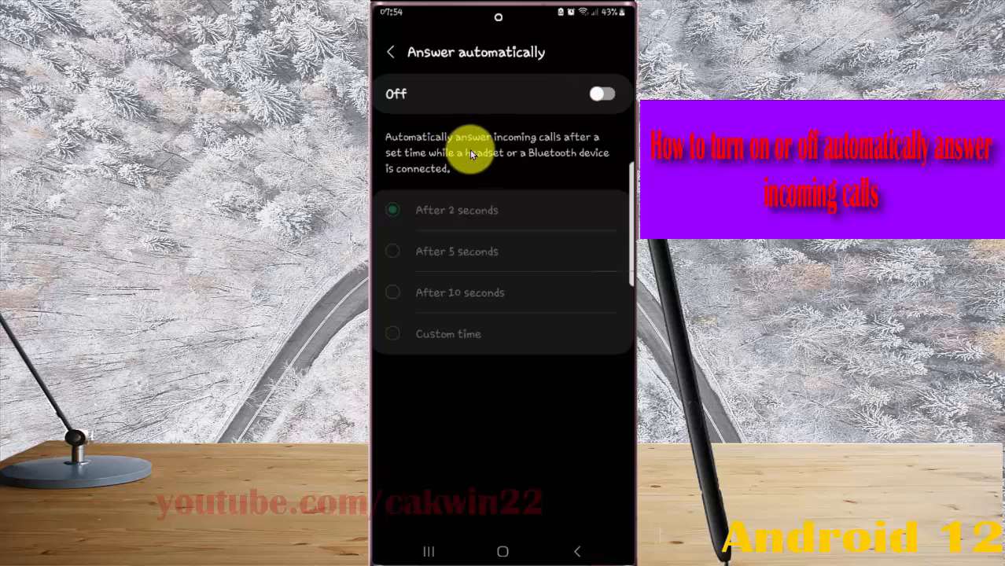
{"action": "mouse_move", "coordinate": [569, 145]}
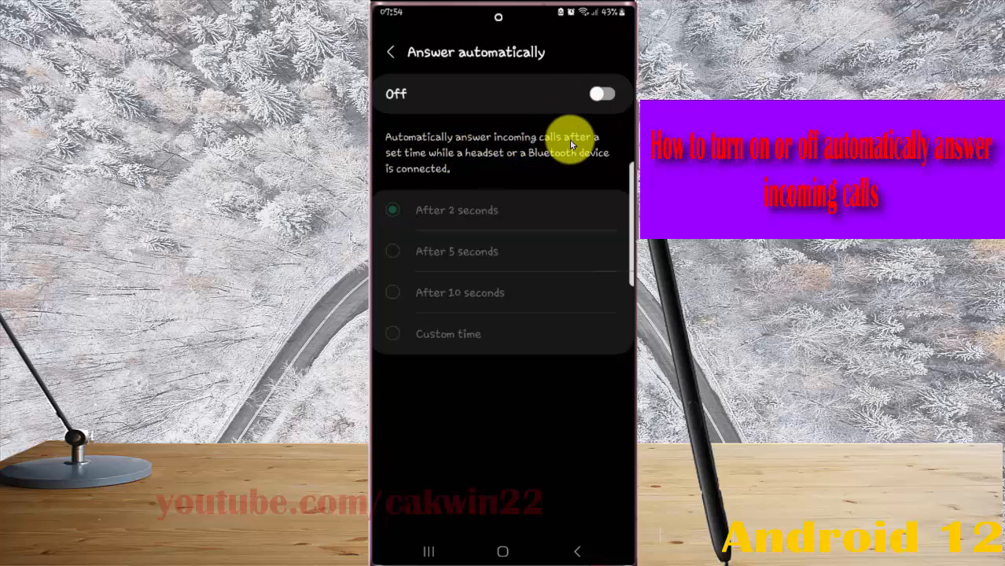
{"action": "mouse_move", "coordinate": [507, 161]}
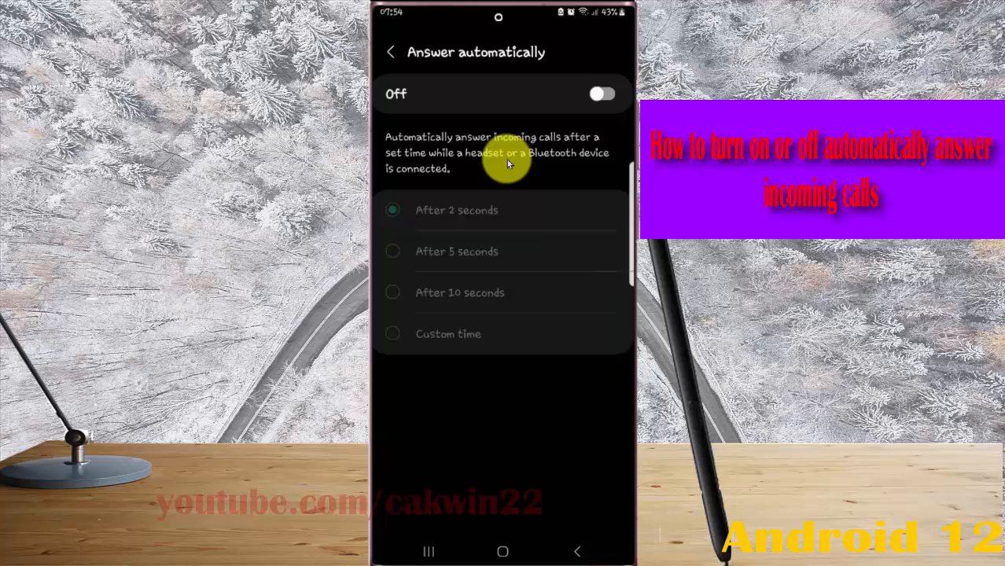
{"action": "mouse_move", "coordinate": [475, 167]}
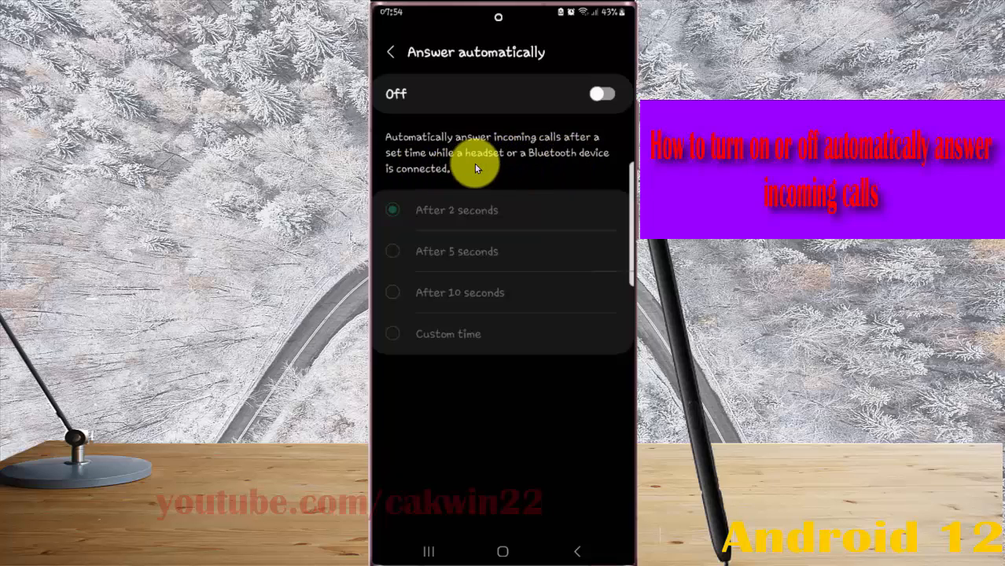
{"action": "left_click", "coordinate": [601, 94]}
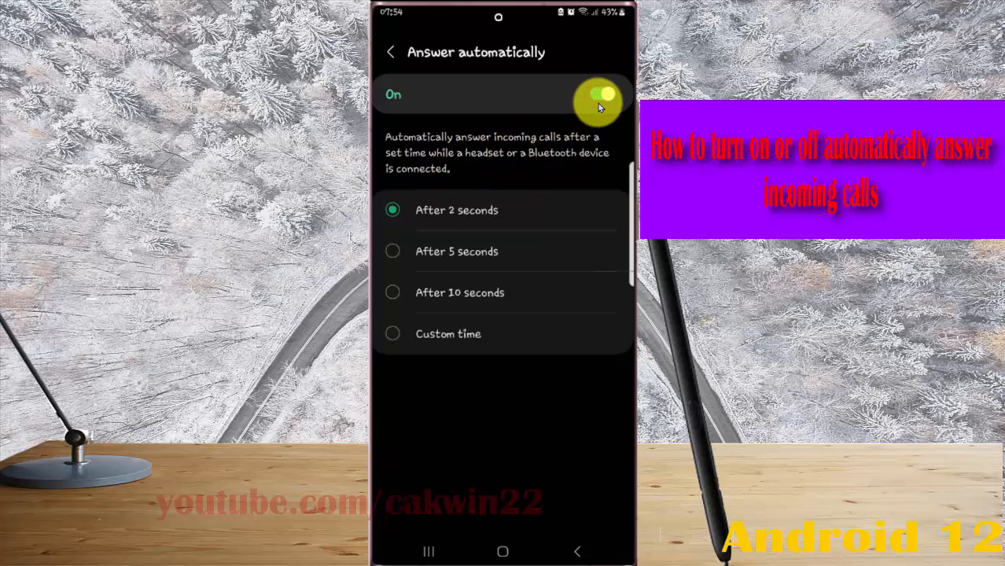
{"action": "left_click", "coordinate": [601, 94]}
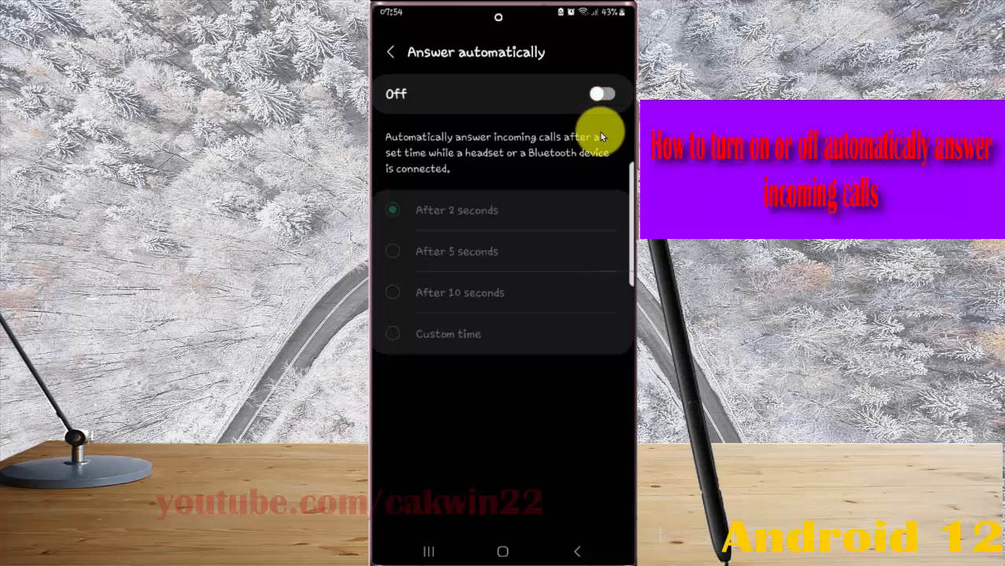
{"action": "left_click", "coordinate": [602, 95]}
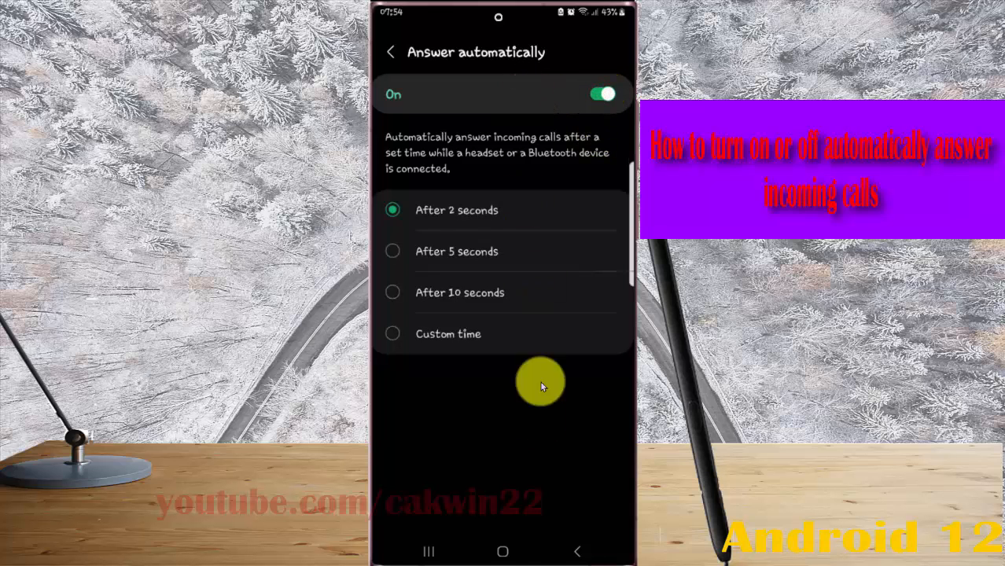